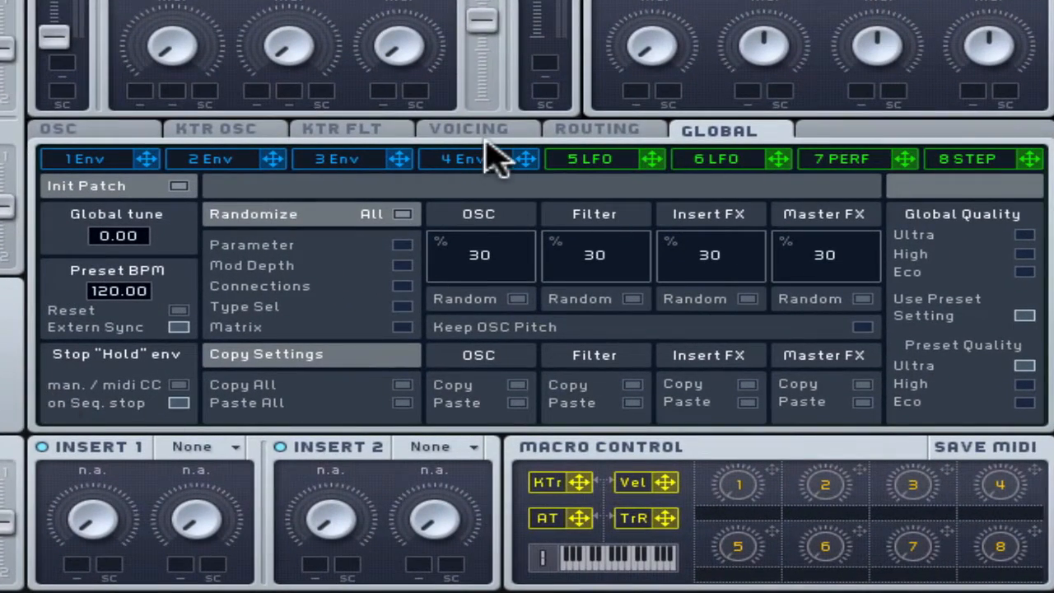
Step: Show the Voicing page to choose Monorotate with Legato Triller triggering
{"action": "left_click", "coordinate": [468, 129]}
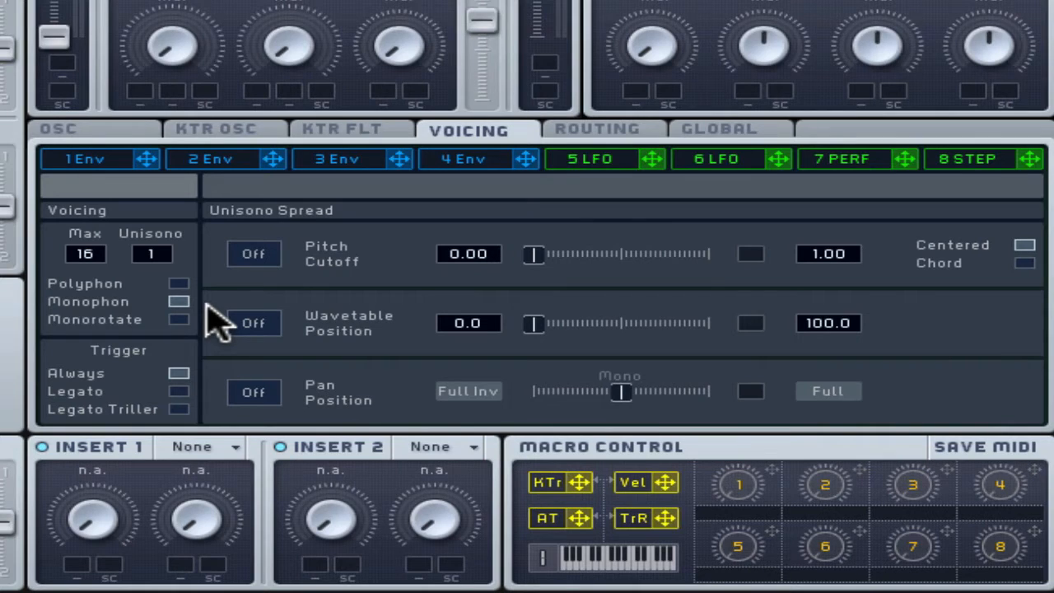
{"action": "mouse_move", "coordinate": [189, 338]}
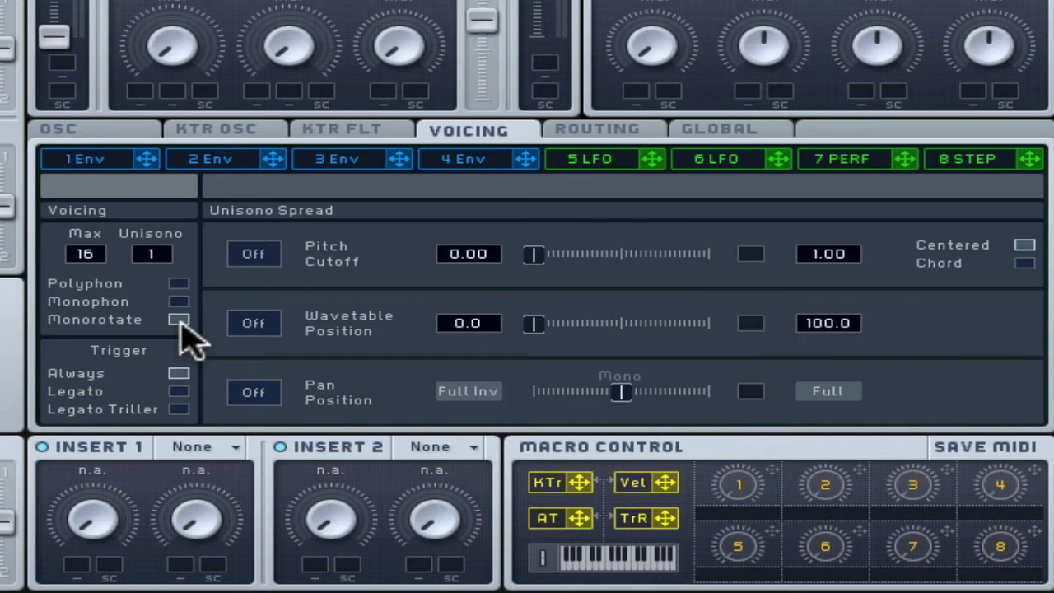
{"action": "mouse_move", "coordinate": [195, 404]}
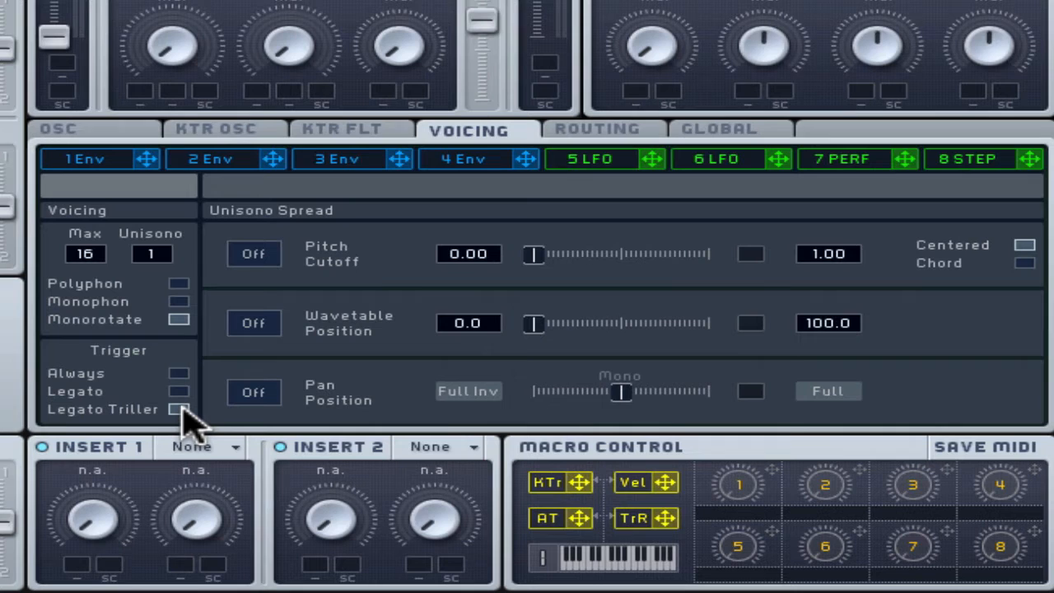
{"action": "mouse_move", "coordinate": [461, 178]}
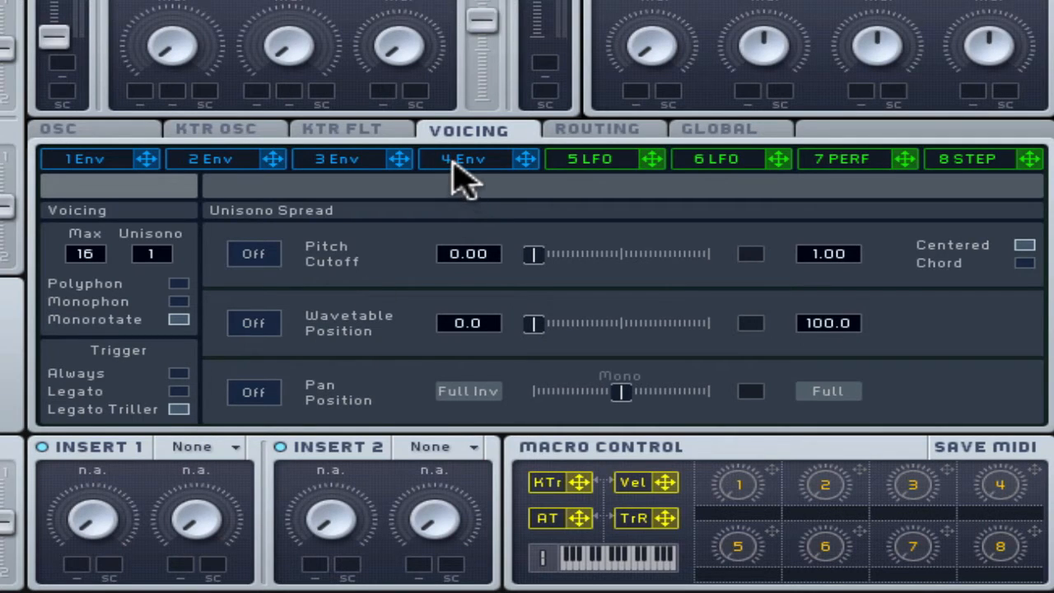
Step: Check envelope 4, revisit Voicing, then show the OSC page's glide, pitchbend and vibrato options
{"action": "left_click", "coordinate": [463, 158]}
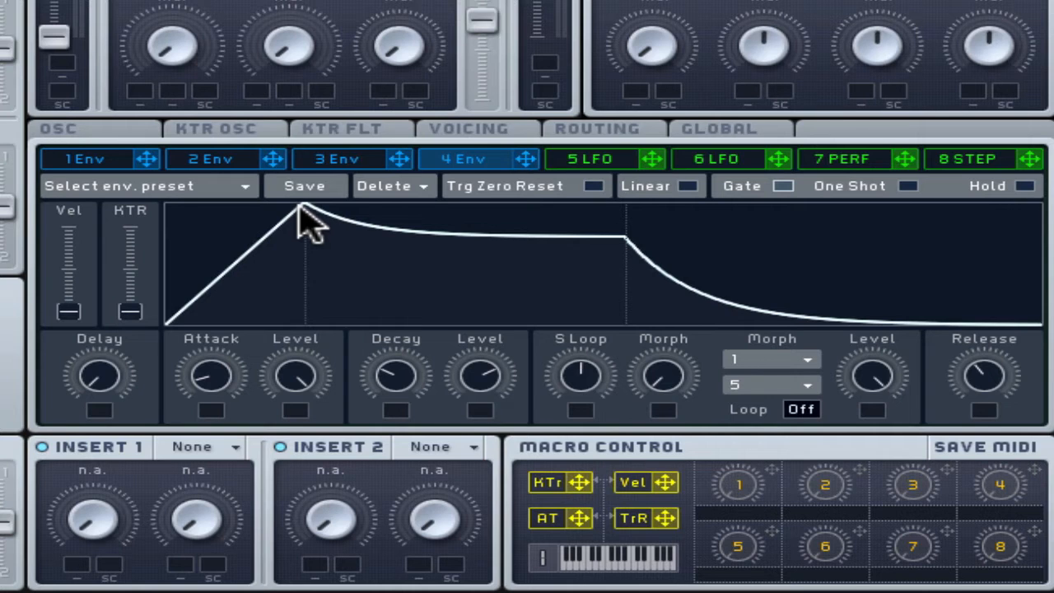
{"action": "left_click", "coordinate": [468, 128]}
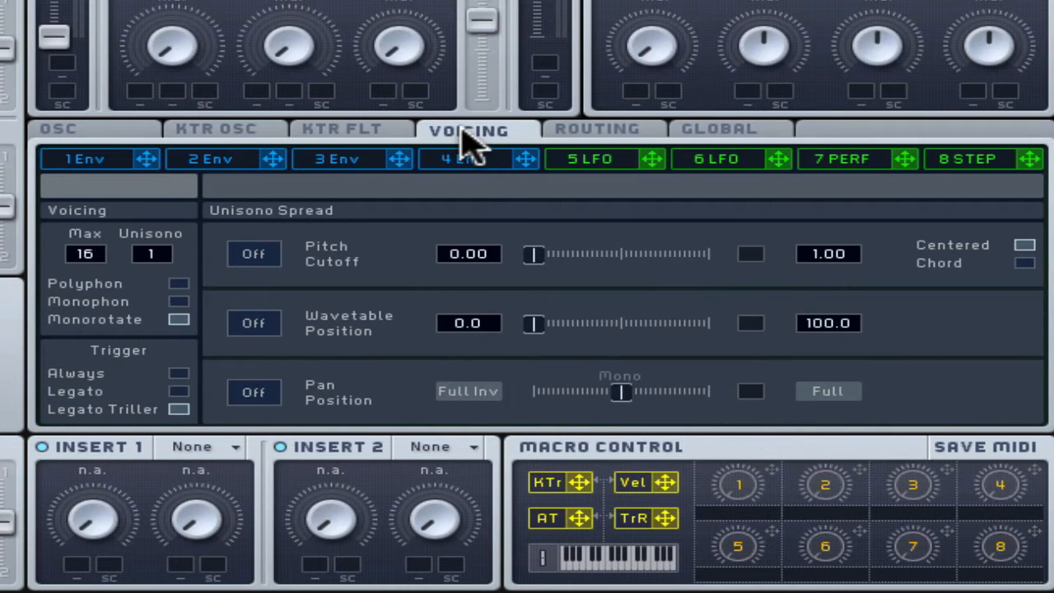
{"action": "left_click", "coordinate": [58, 128]}
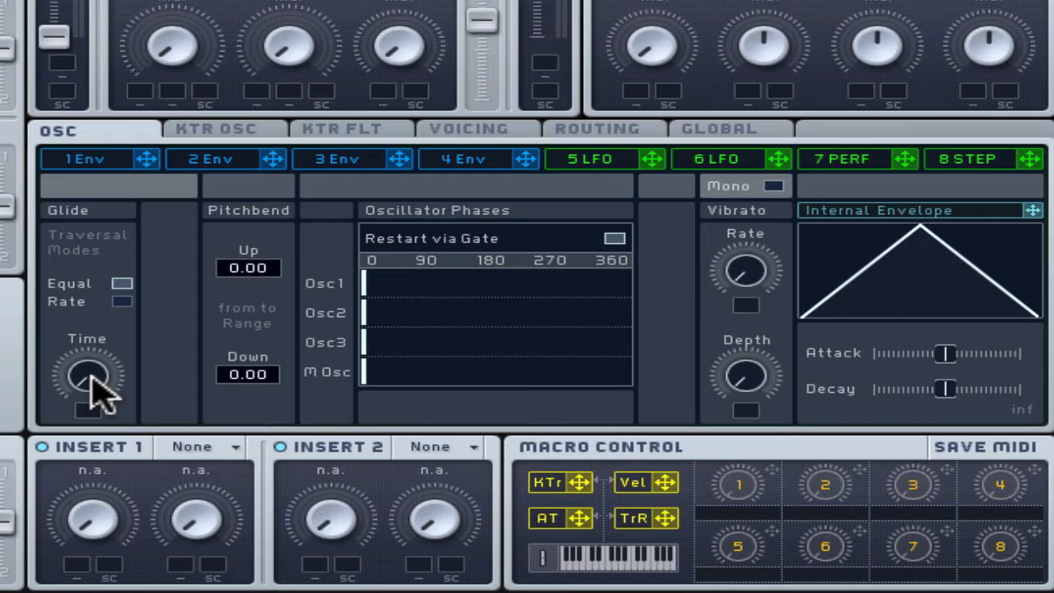
{"action": "mouse_move", "coordinate": [102, 251]}
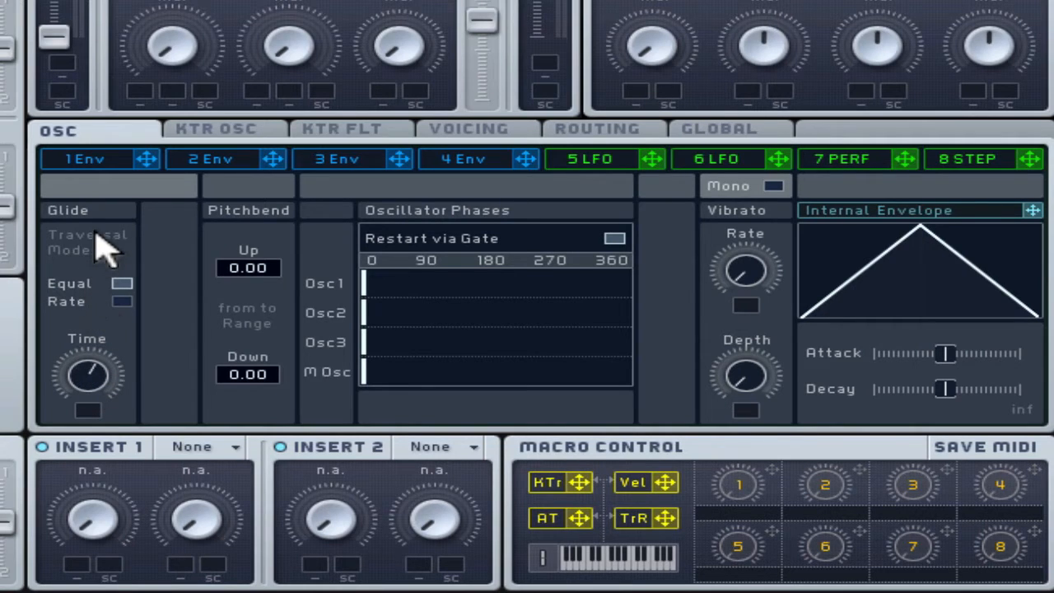
{"action": "mouse_move", "coordinate": [99, 295]}
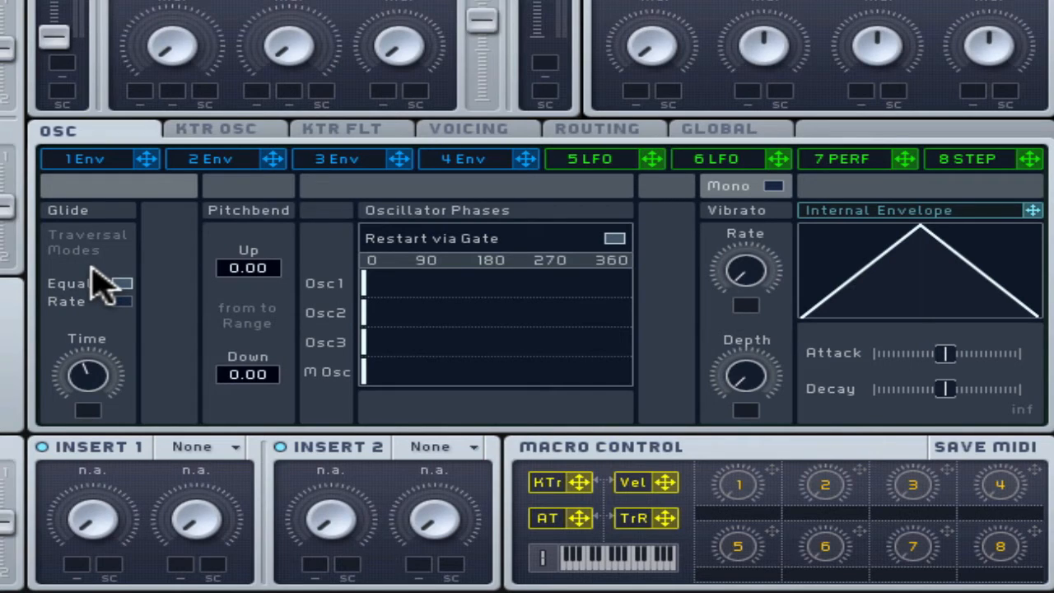
{"action": "mouse_move", "coordinate": [177, 346]}
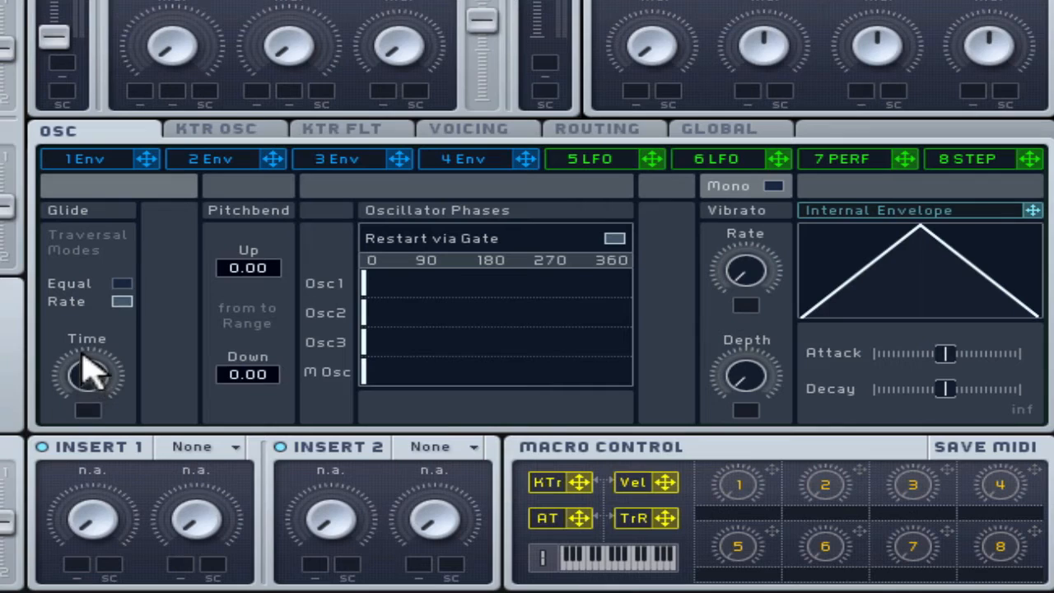
{"action": "mouse_move", "coordinate": [102, 404]}
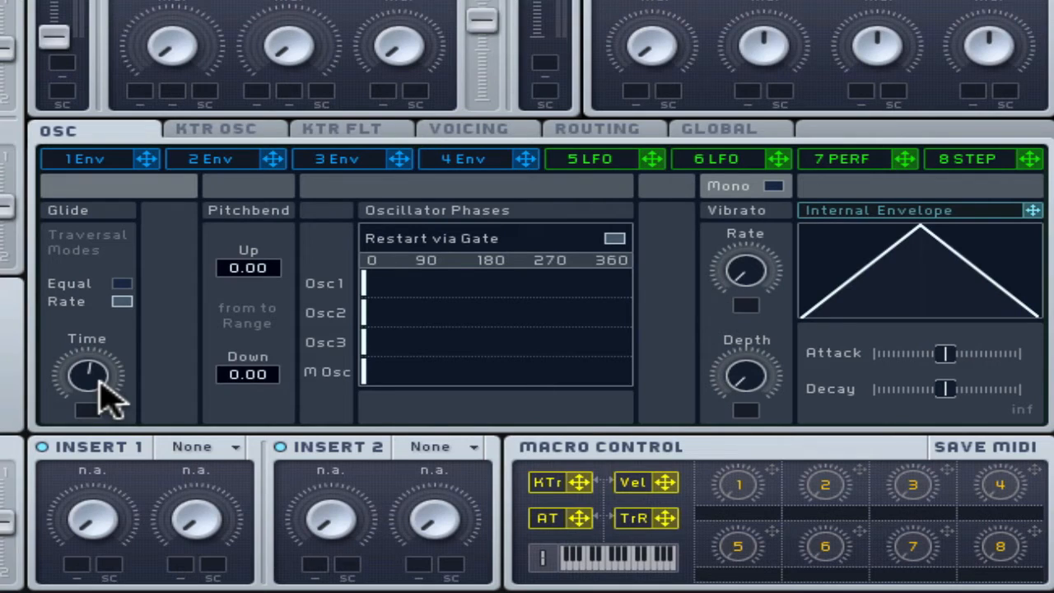
{"action": "mouse_move", "coordinate": [132, 297]}
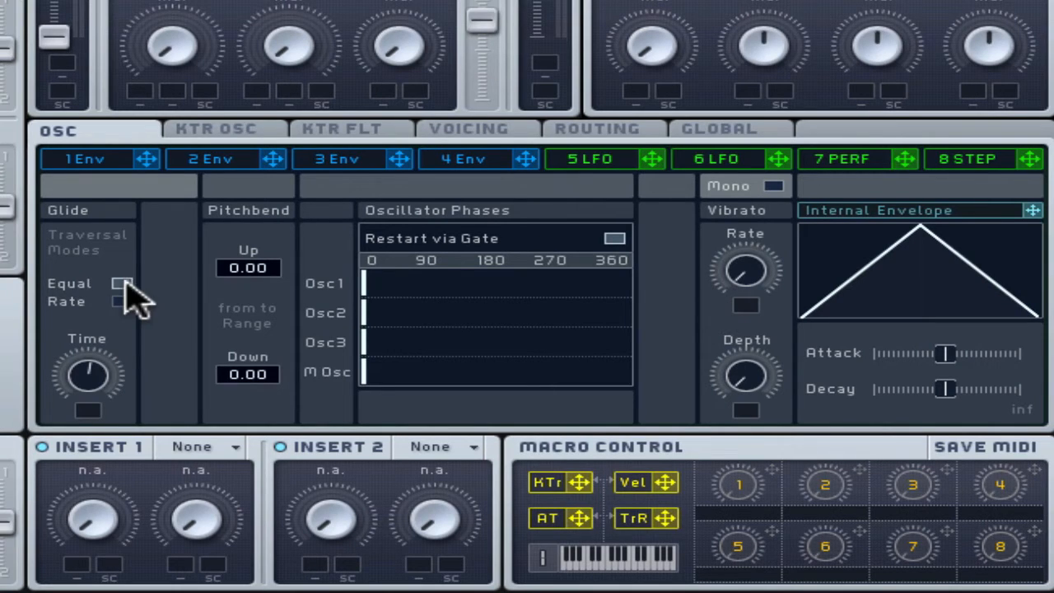
{"action": "mouse_move", "coordinate": [90, 395]}
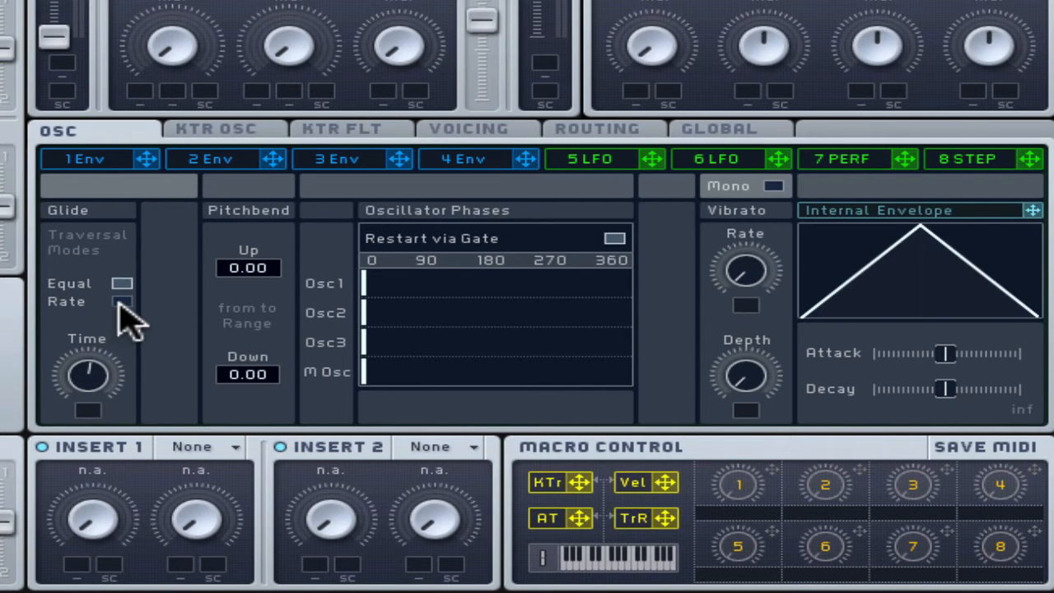
Step: Leave glide in Rate mode and return to the Voicing page
{"action": "left_click", "coordinate": [122, 300]}
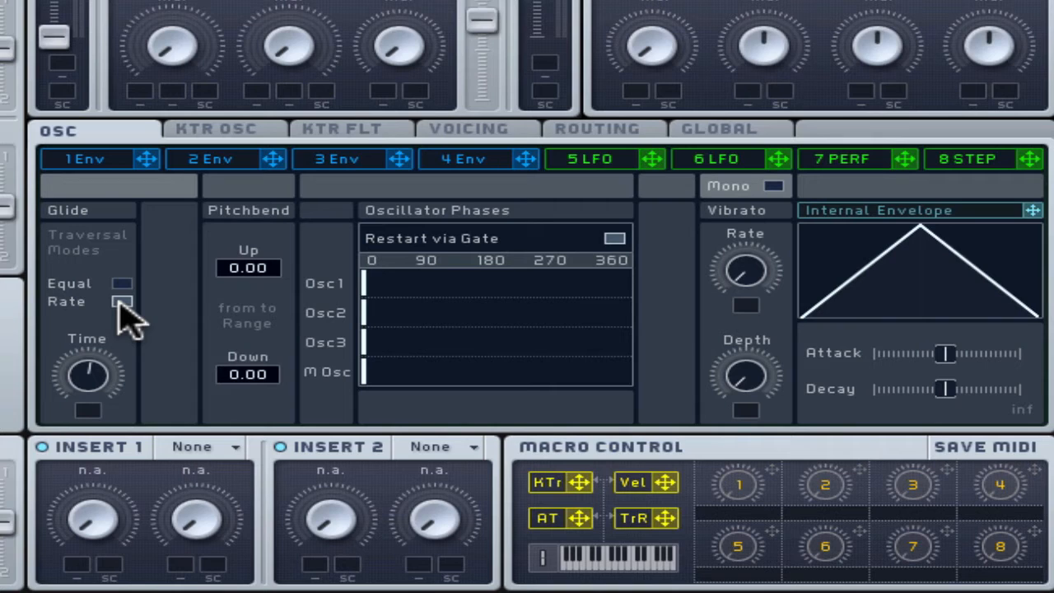
{"action": "left_click", "coordinate": [467, 129]}
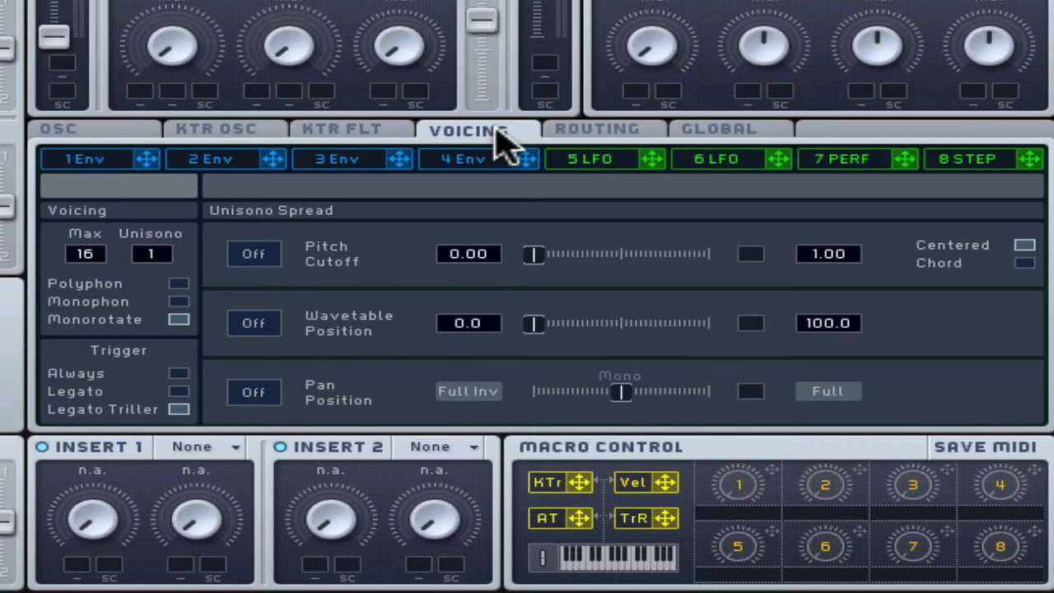
{"action": "mouse_move", "coordinate": [494, 149]}
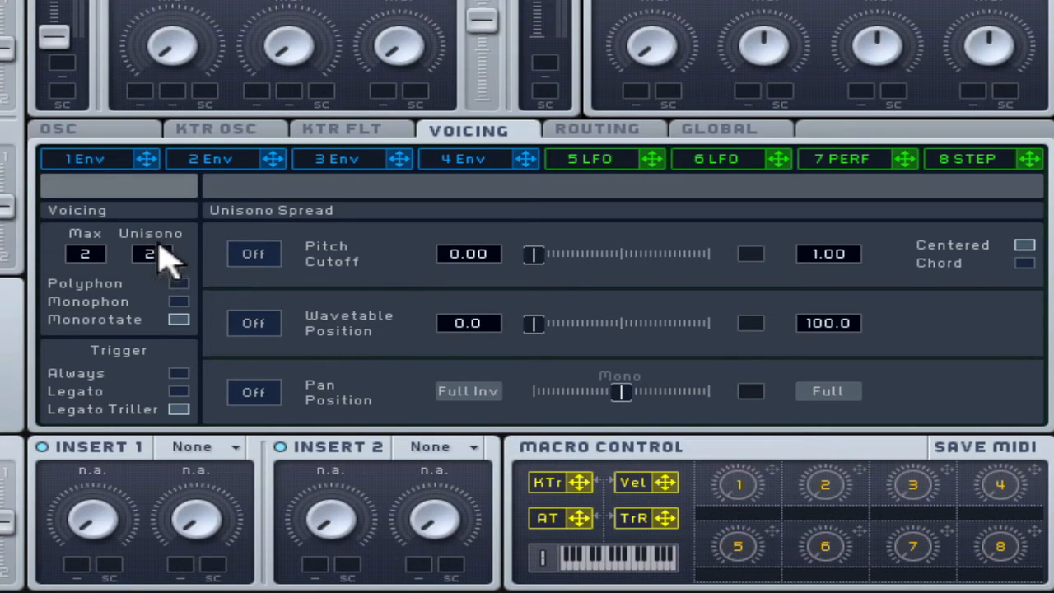
Step: Enable unison pitch/cutoff spread and sweep the detune slider up and back to minimum
{"action": "left_click", "coordinate": [253, 254]}
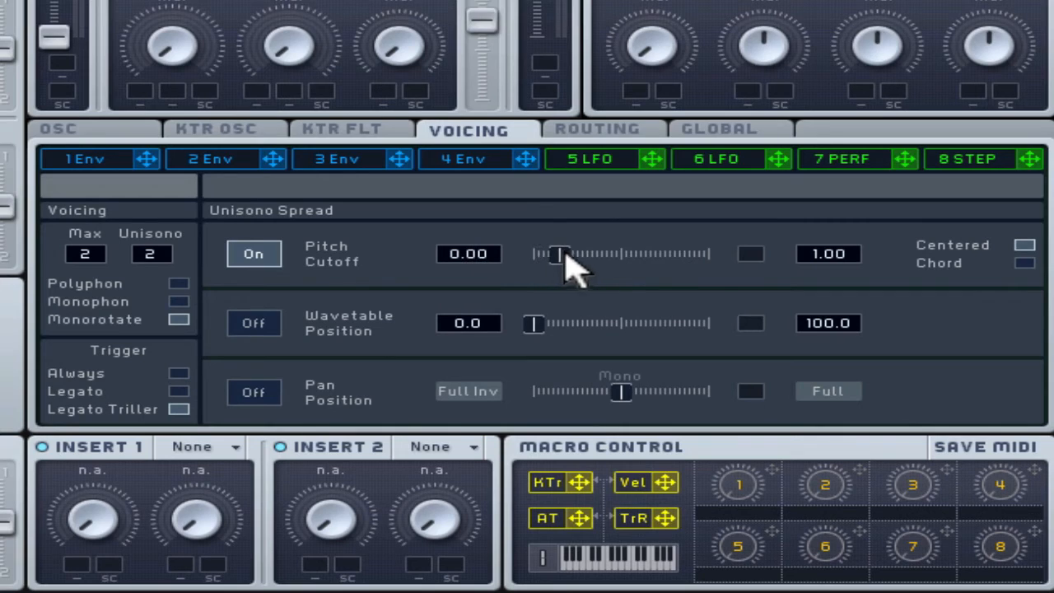
{"action": "left_click_drag", "start_coordinate": [560, 254], "coordinate": [667, 254]}
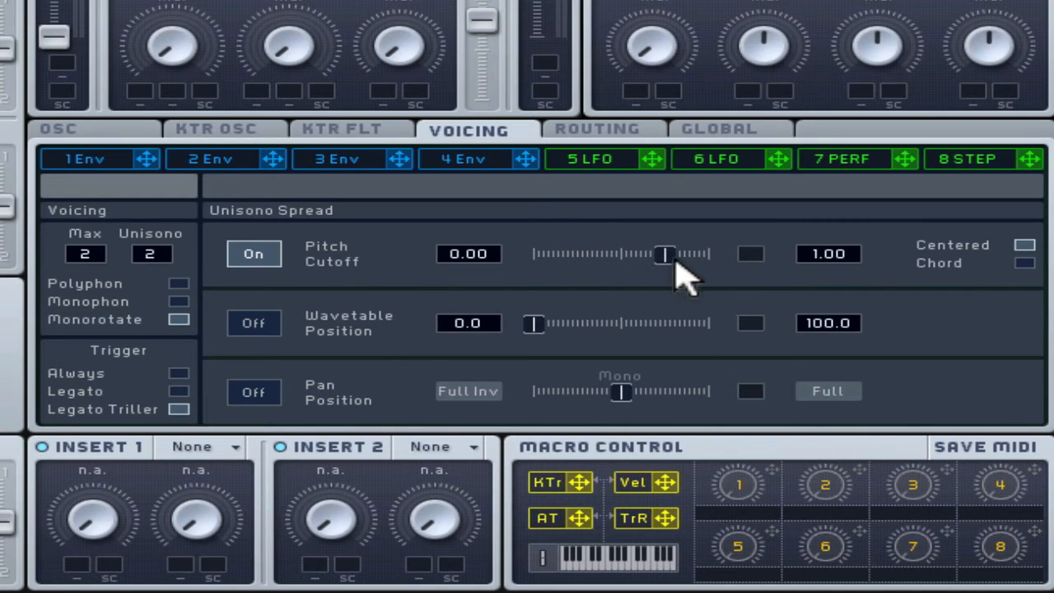
{"action": "left_click_drag", "start_coordinate": [665, 254], "coordinate": [708, 254]}
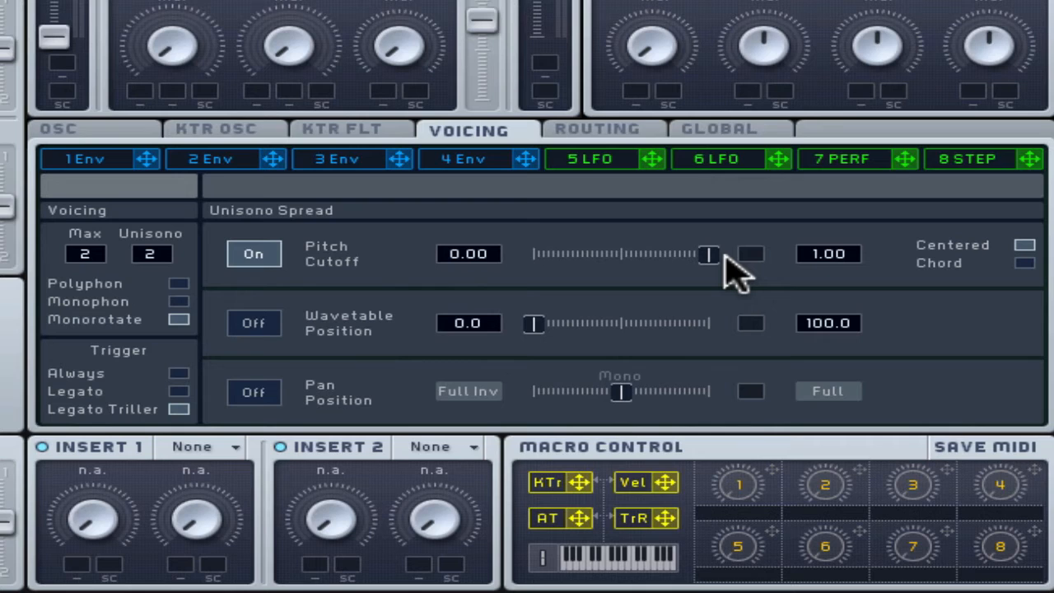
{"action": "left_click_drag", "start_coordinate": [708, 254], "coordinate": [561, 254]}
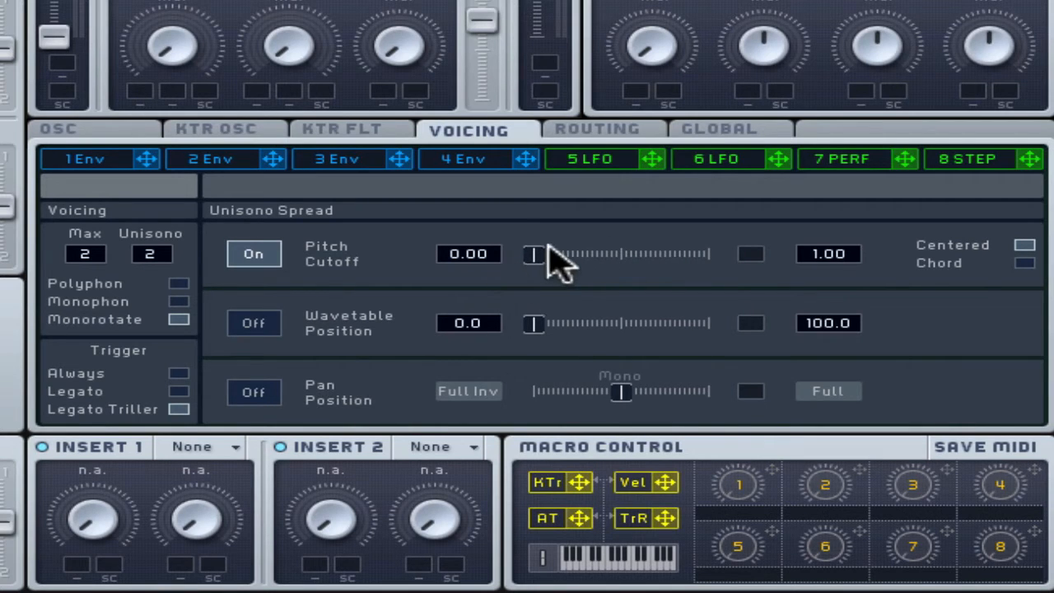
Step: Toggle the pitch spread a few times, leave it on and set a moderate detune amount
{"action": "left_click", "coordinate": [254, 254]}
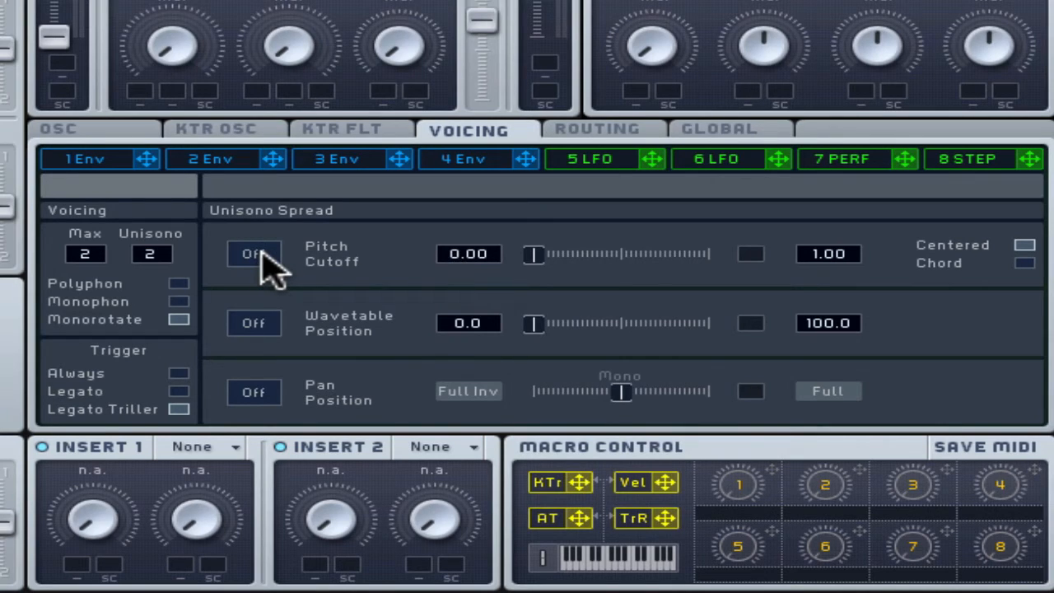
{"action": "left_click", "coordinate": [254, 254]}
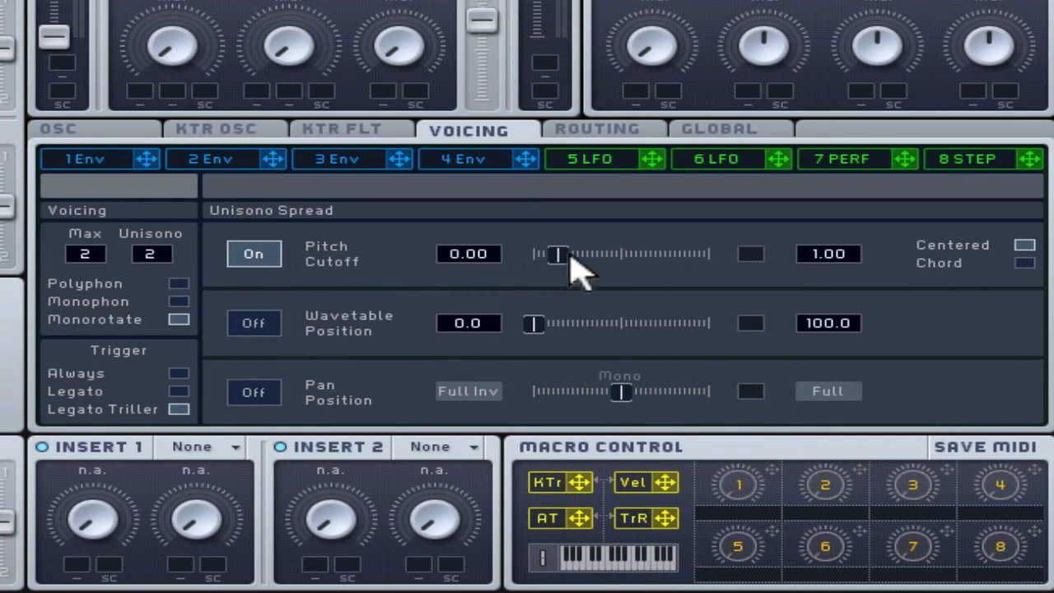
{"action": "left_click", "coordinate": [253, 254]}
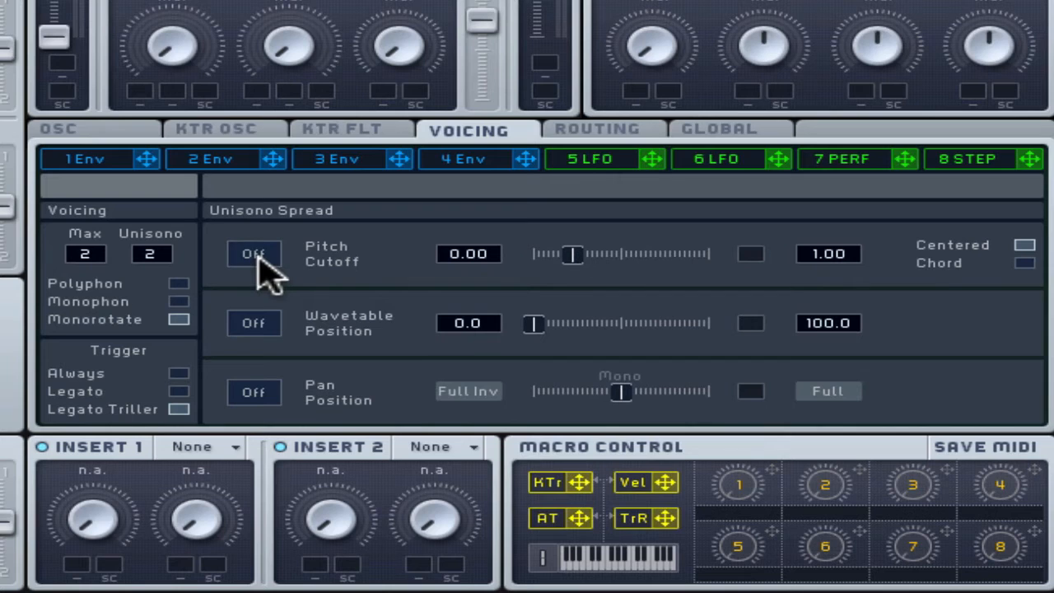
{"action": "left_click", "coordinate": [254, 254]}
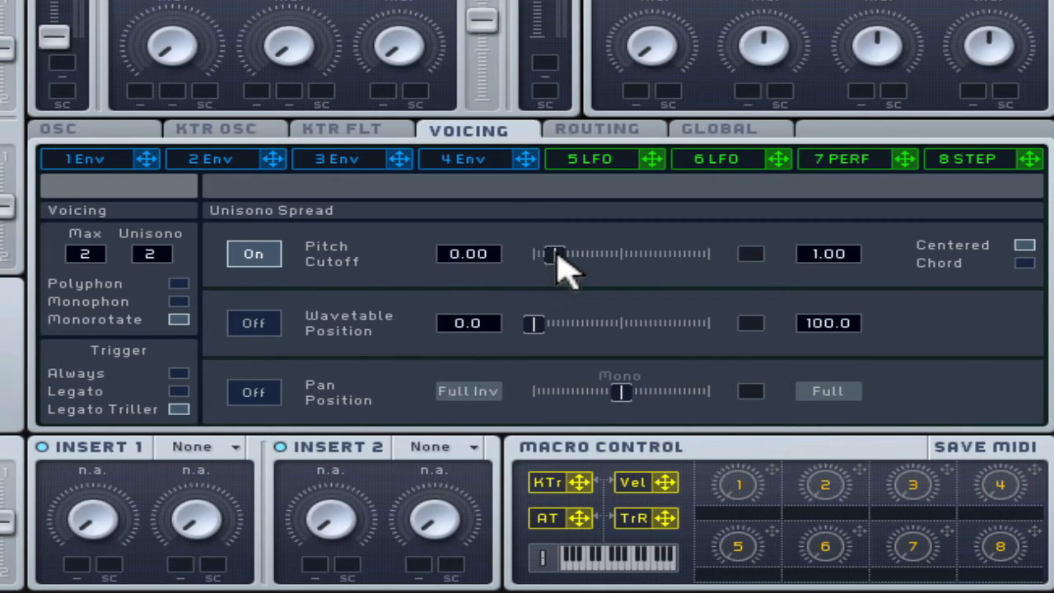
{"action": "left_click_drag", "start_coordinate": [552, 253], "coordinate": [610, 253]}
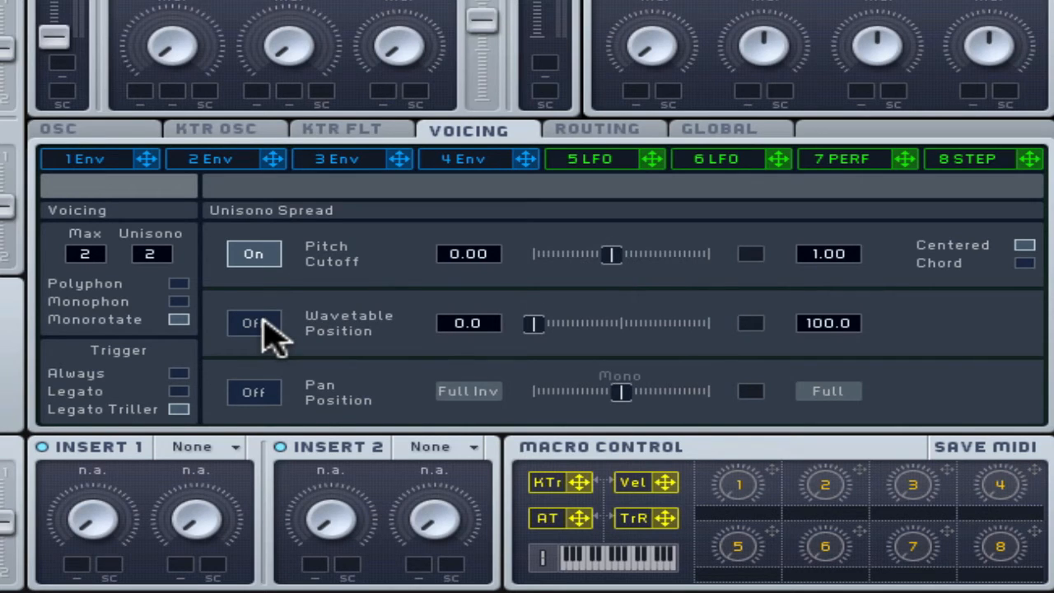
{"action": "mouse_move", "coordinate": [168, 250]}
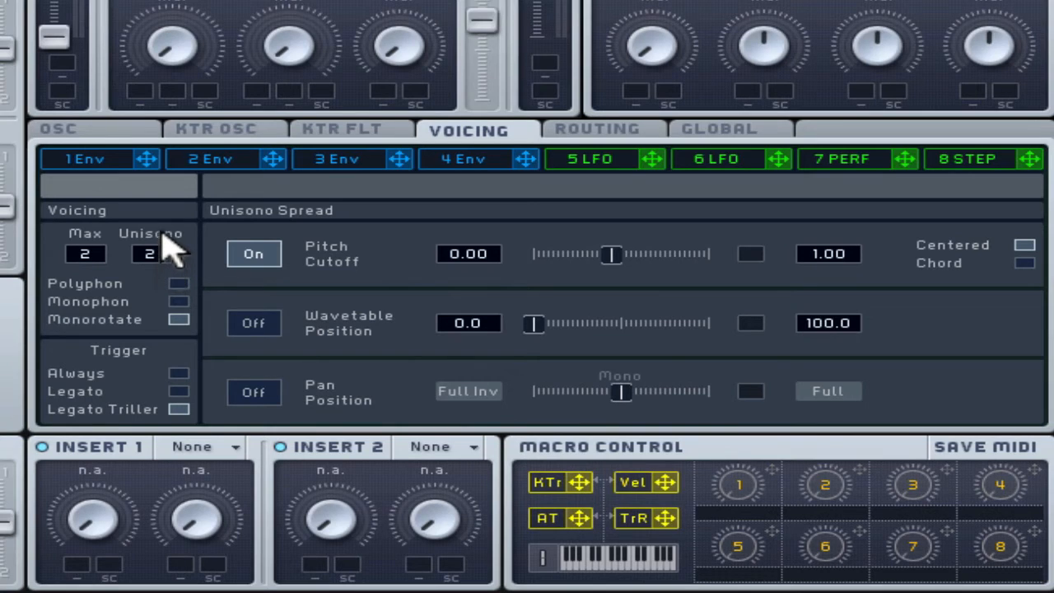
{"action": "mouse_move", "coordinate": [168, 247]}
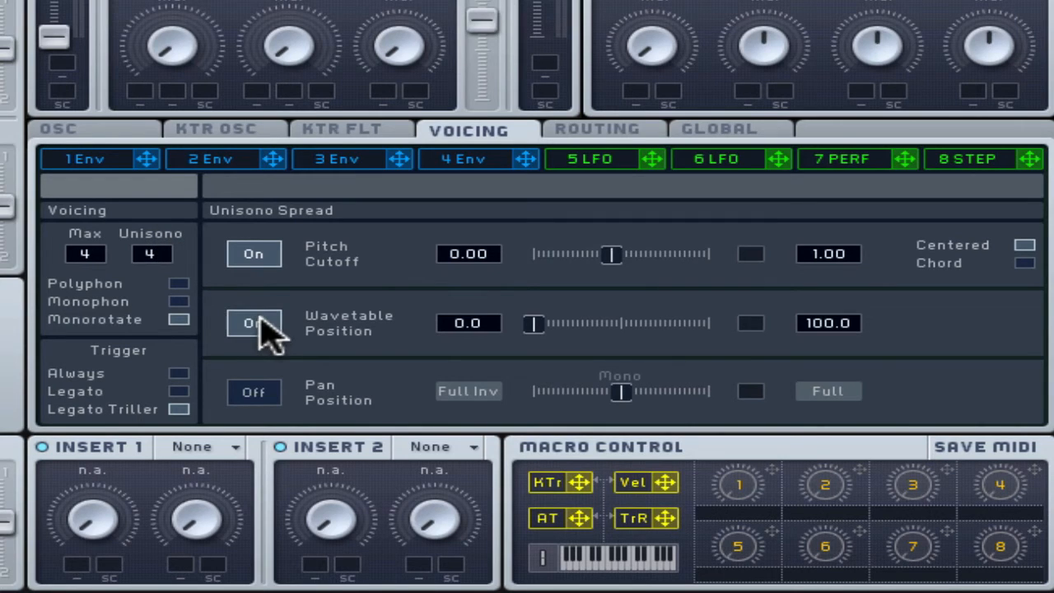
Step: Switch on unison spread for wavetable position with four unison voices
{"action": "left_click", "coordinate": [253, 321]}
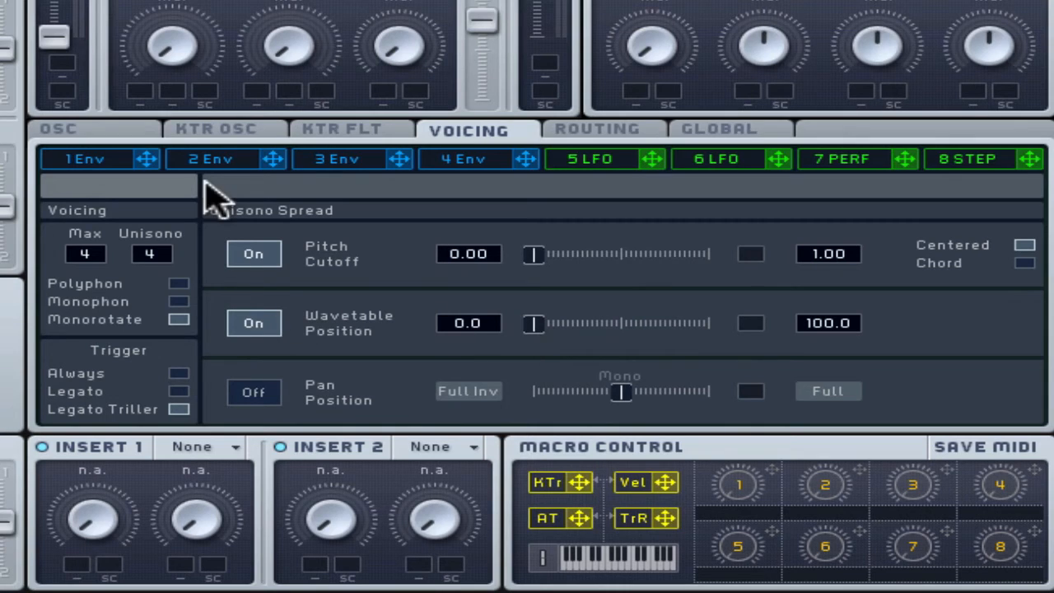
{"action": "mouse_move", "coordinate": [132, 145]}
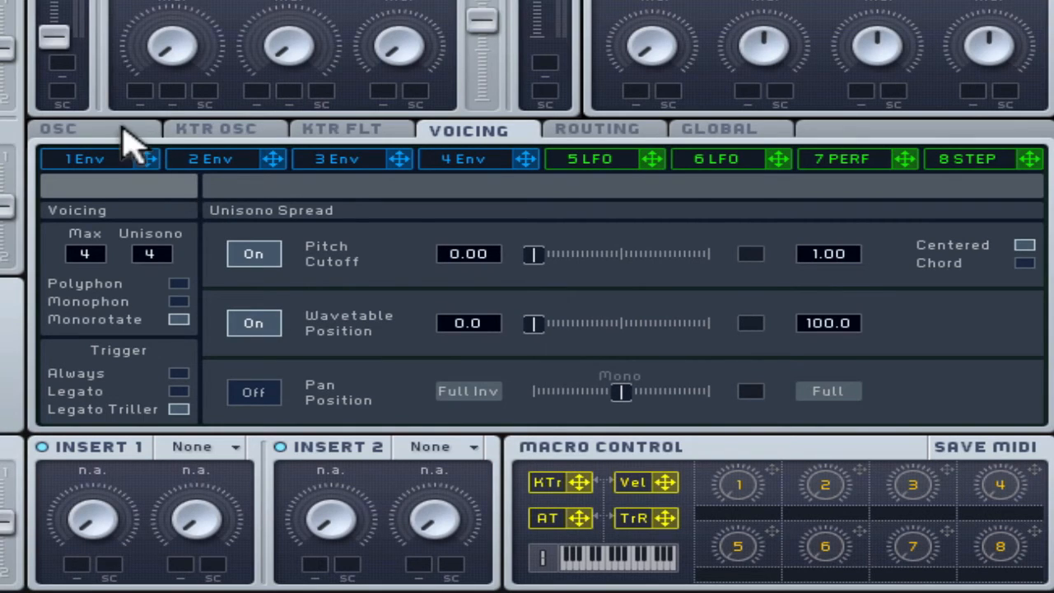
Step: Flip between OSC and Voicing while resetting unison to one voice with spreads off, ending on OSC
{"action": "left_click", "coordinate": [58, 128]}
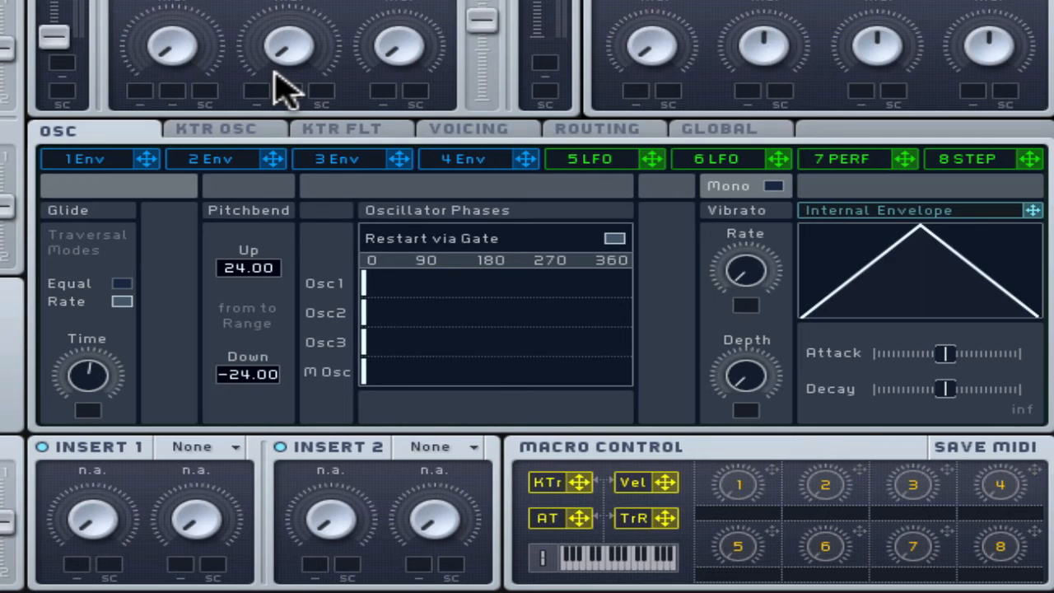
{"action": "mouse_move", "coordinate": [461, 135]}
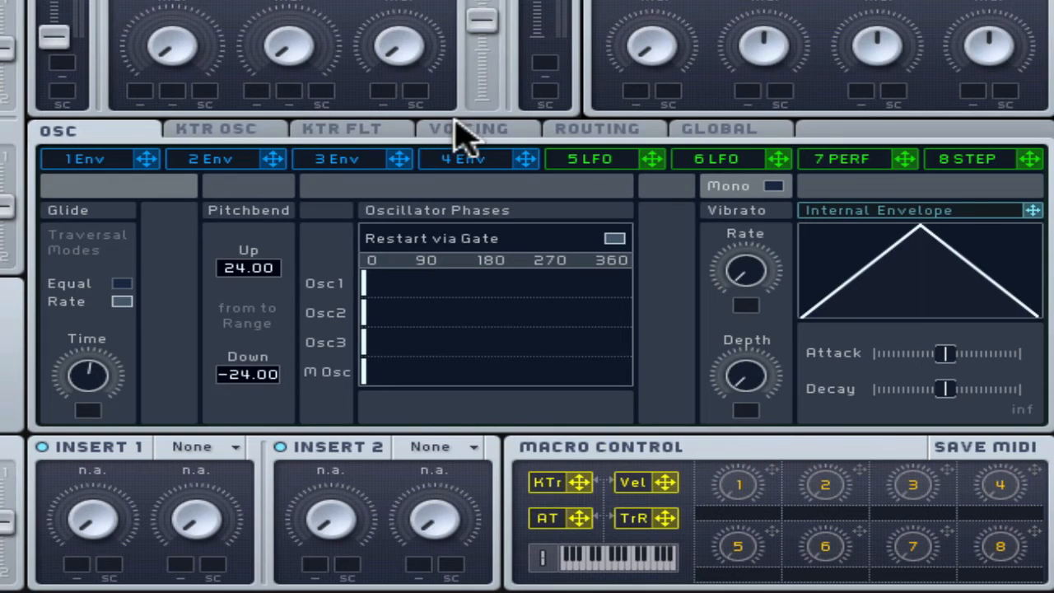
{"action": "left_click", "coordinate": [468, 128]}
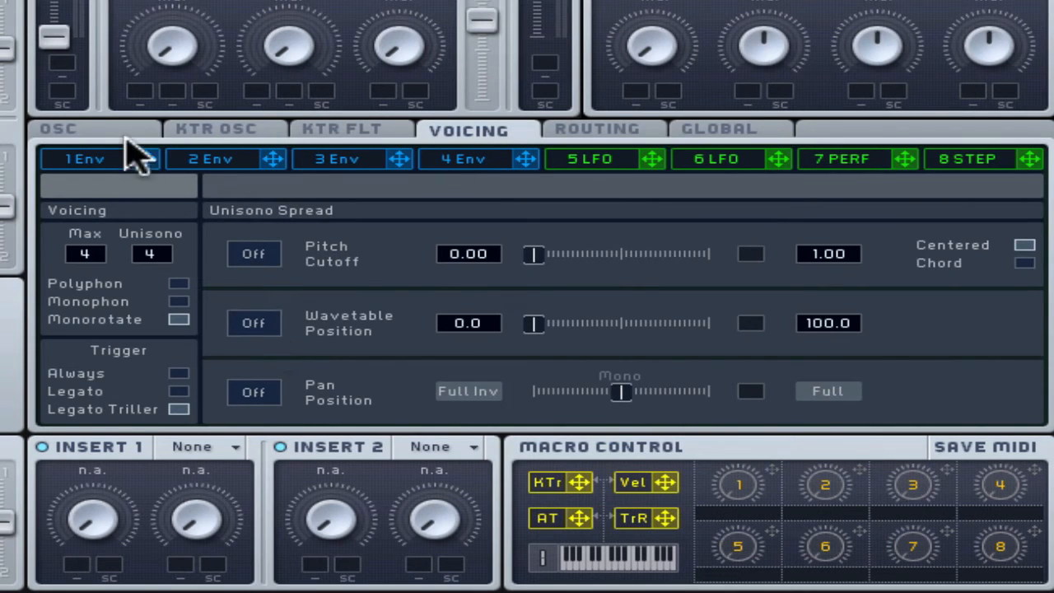
{"action": "left_click", "coordinate": [58, 128]}
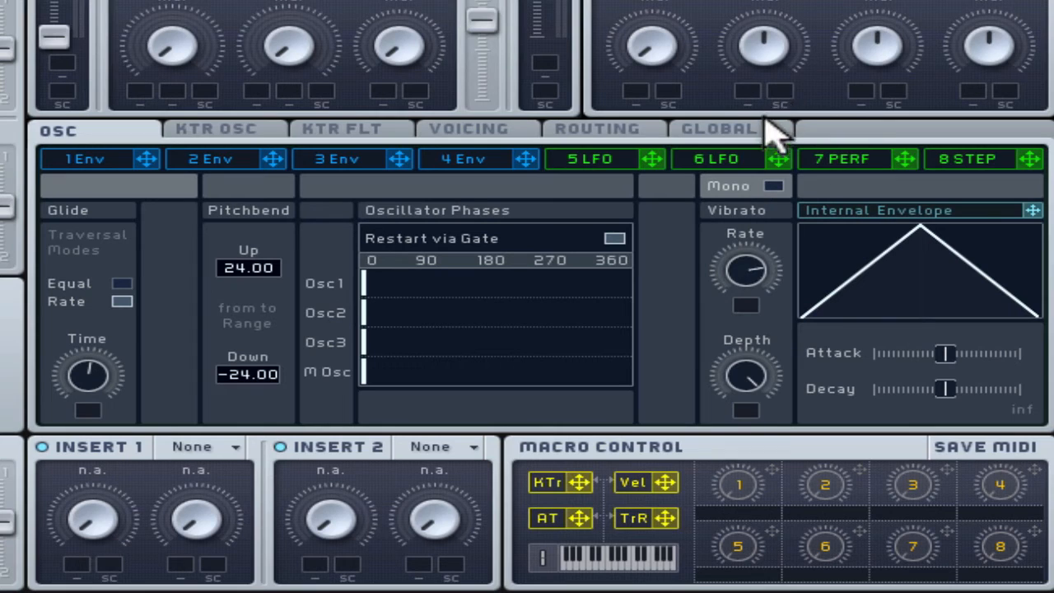
{"action": "left_click", "coordinate": [468, 129]}
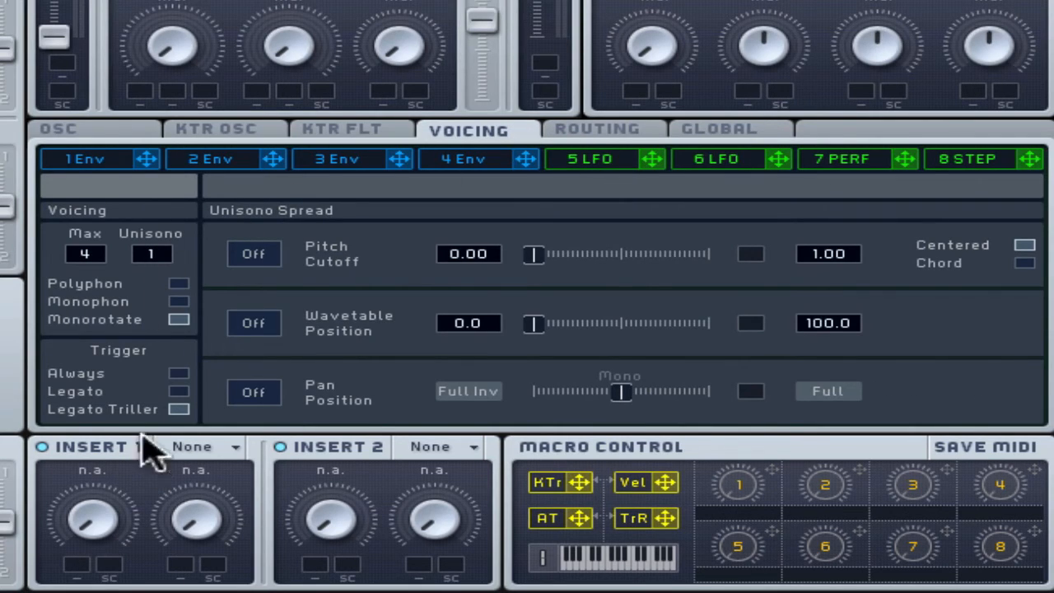
{"action": "left_click", "coordinate": [58, 128]}
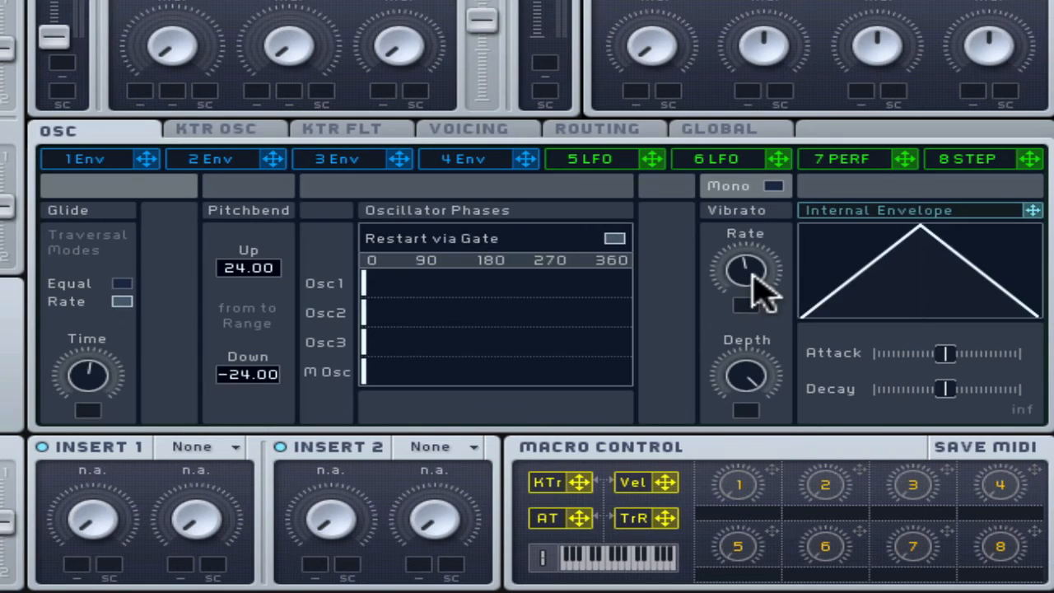
{"action": "mouse_move", "coordinate": [741, 371]}
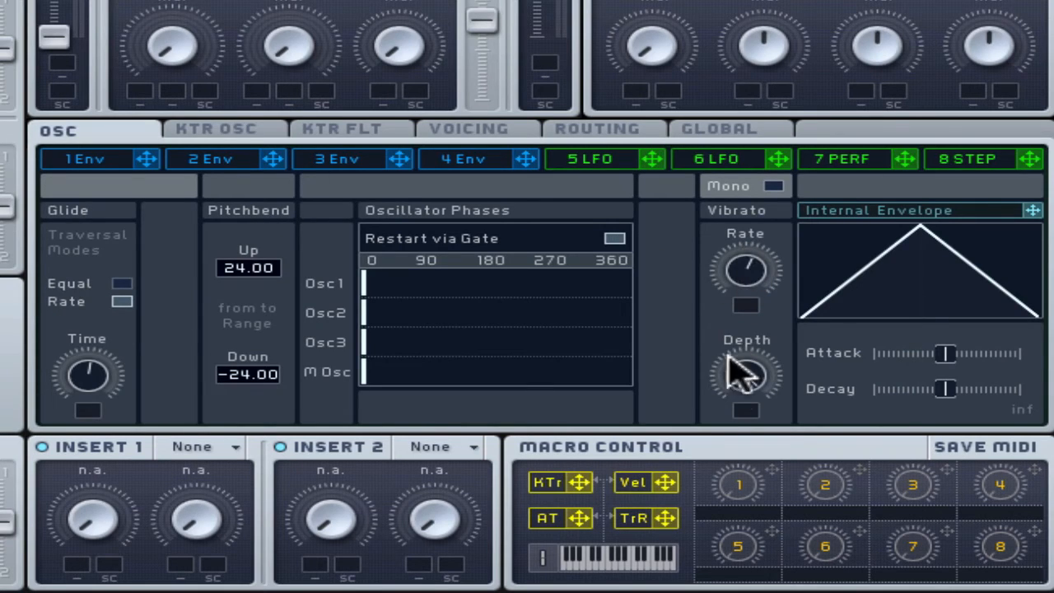
{"action": "mouse_move", "coordinate": [733, 547]}
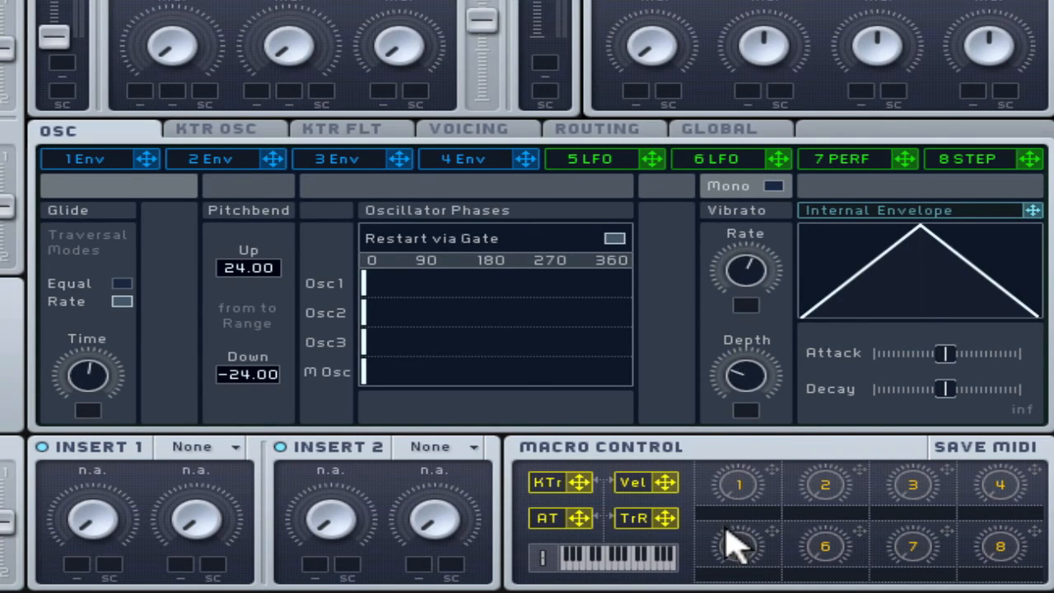
{"action": "mouse_move", "coordinate": [659, 341]}
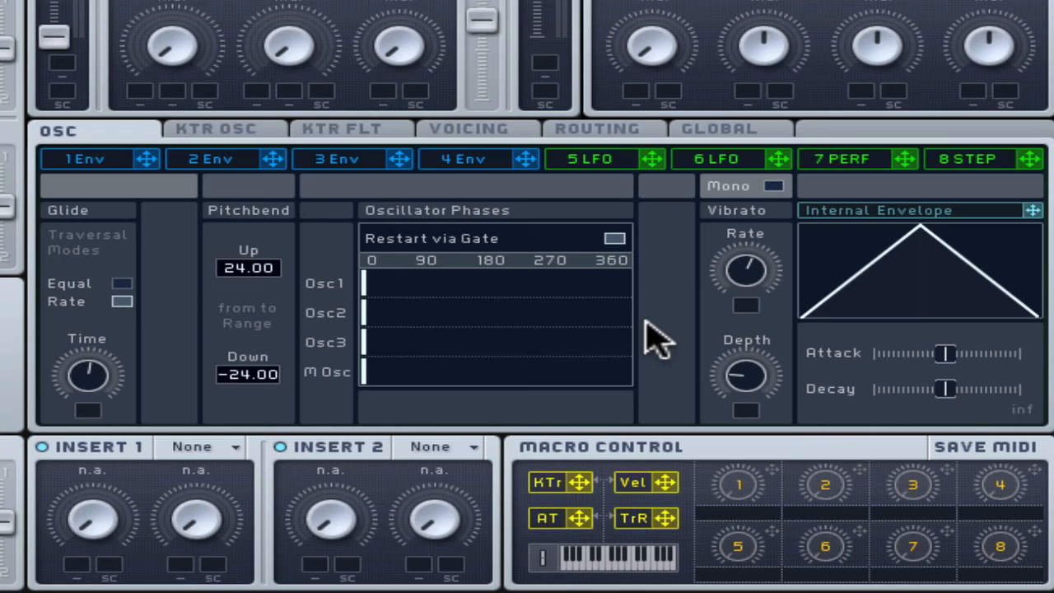
{"action": "mouse_move", "coordinate": [761, 403]}
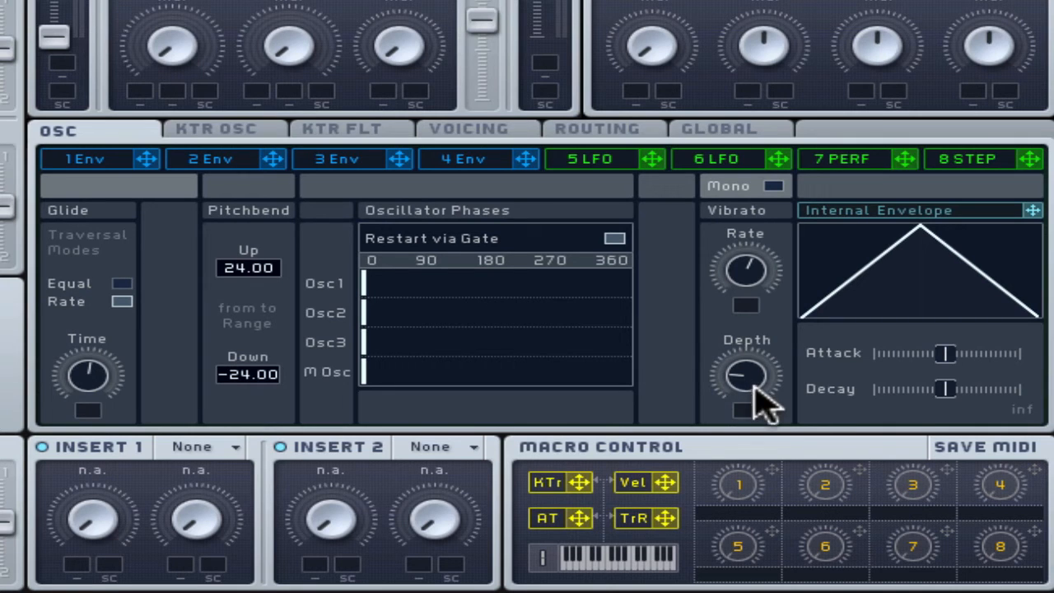
{"action": "mouse_move", "coordinate": [755, 272]}
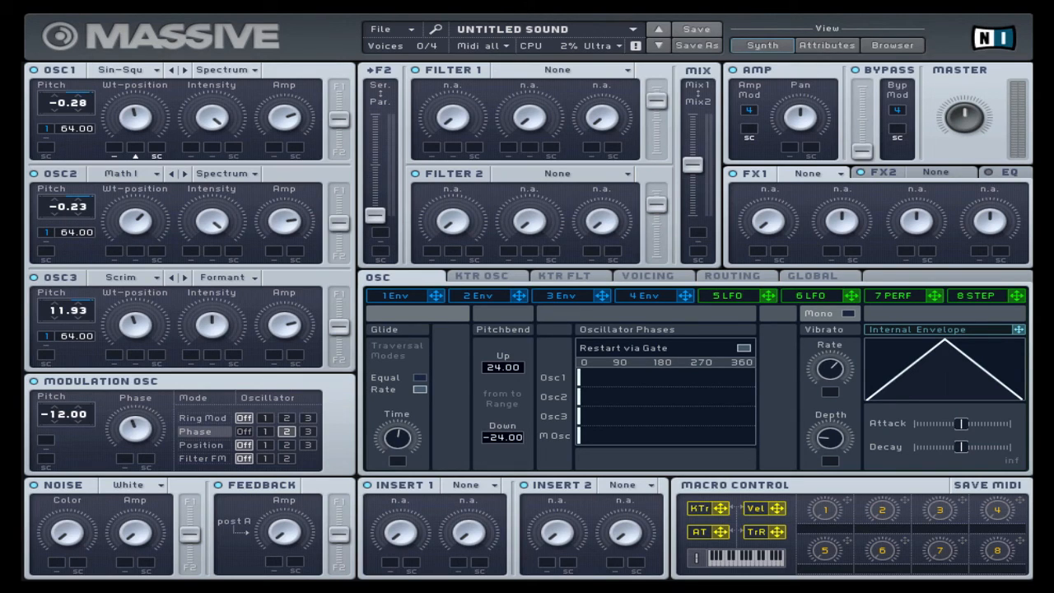
Step: Show envelope 1's editor with its delay, attack, decay and release stages
{"action": "left_click", "coordinate": [395, 295]}
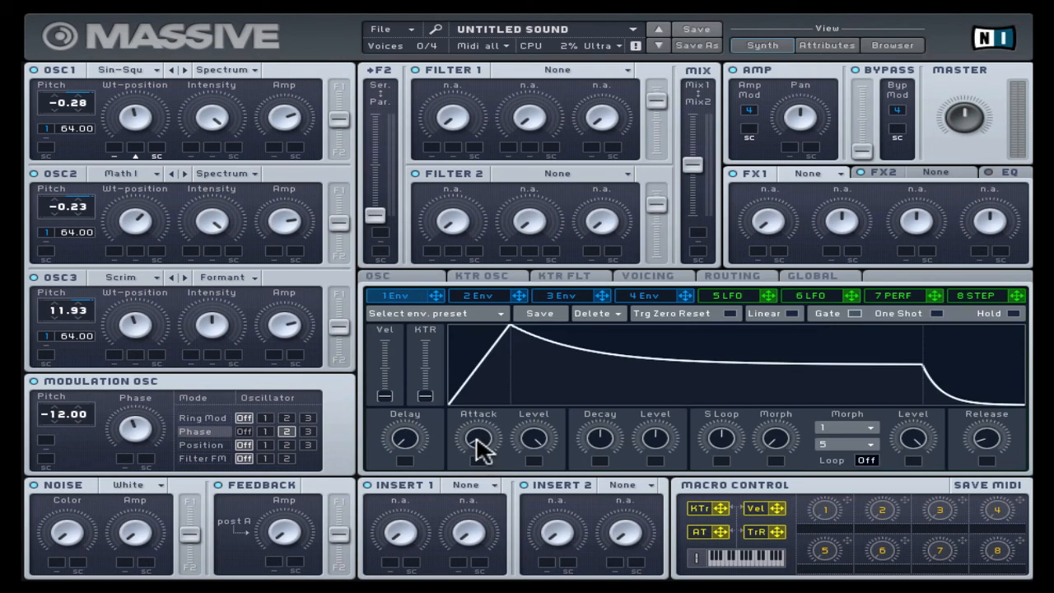